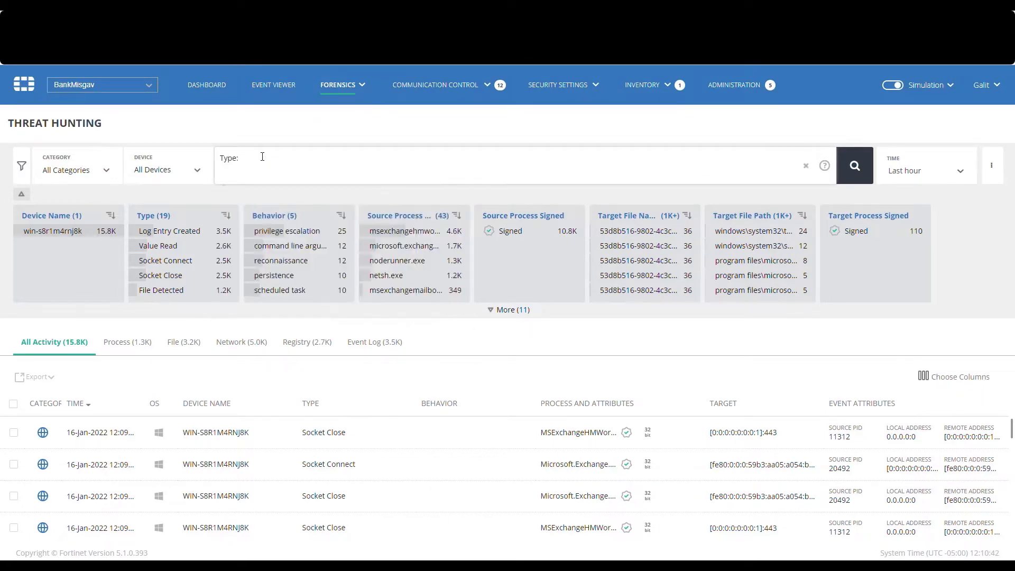
- Enter the query Type: "Create File" and Source.Process.Name: w3*.exe and Target.File.Ext: aspx
text("Create)
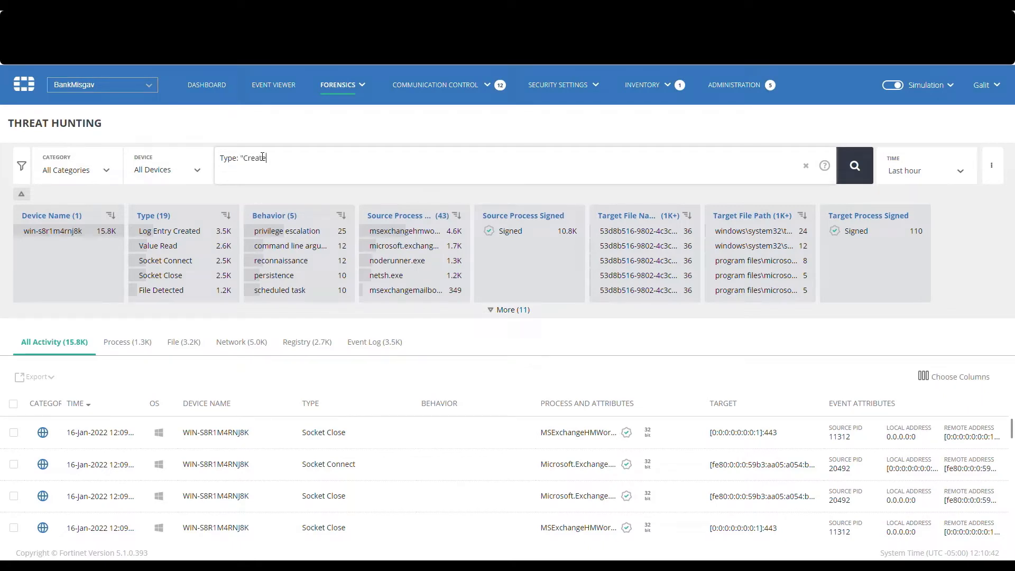
text(File)
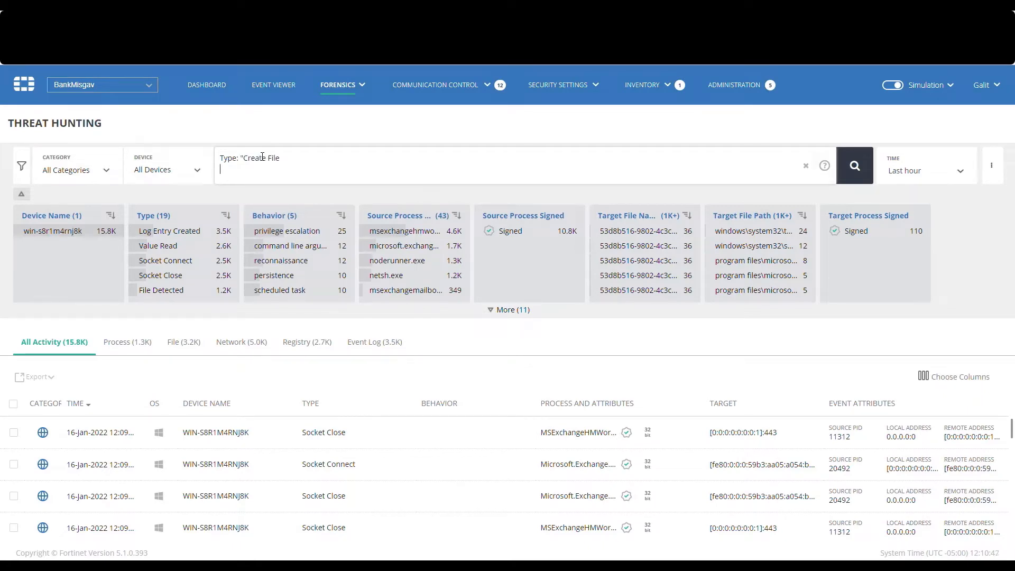
text(a)
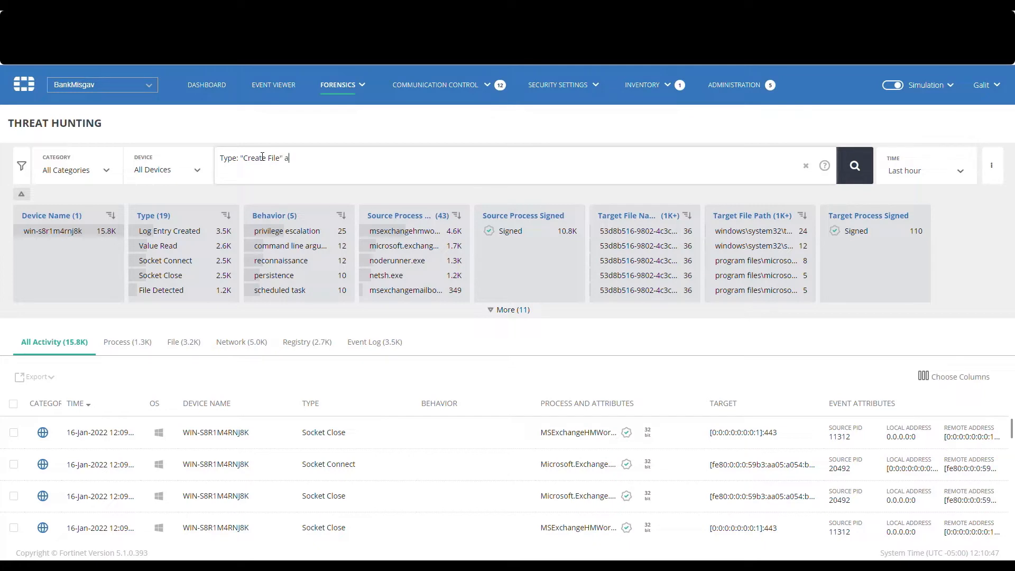
text(nd n)
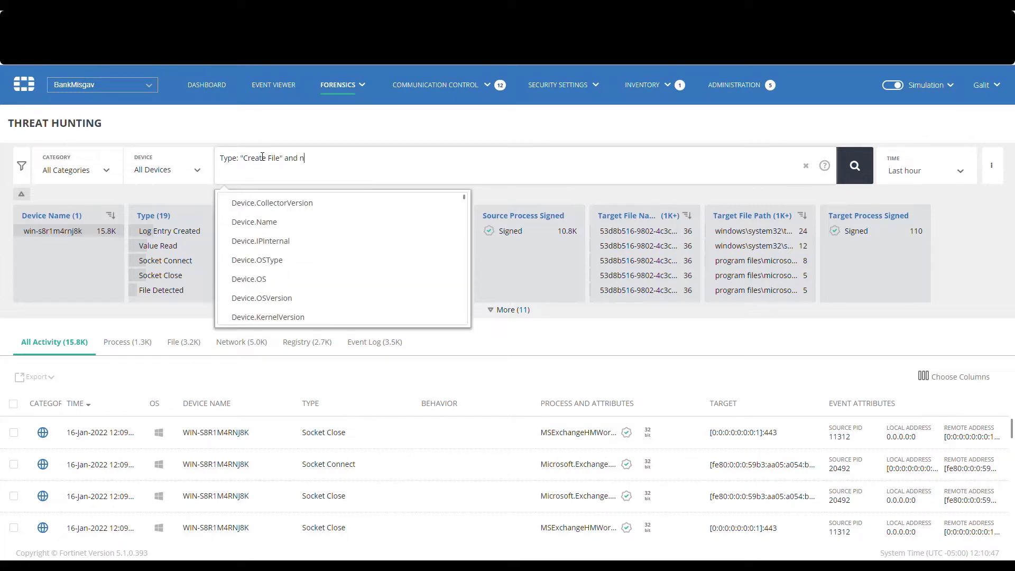
text(ame)
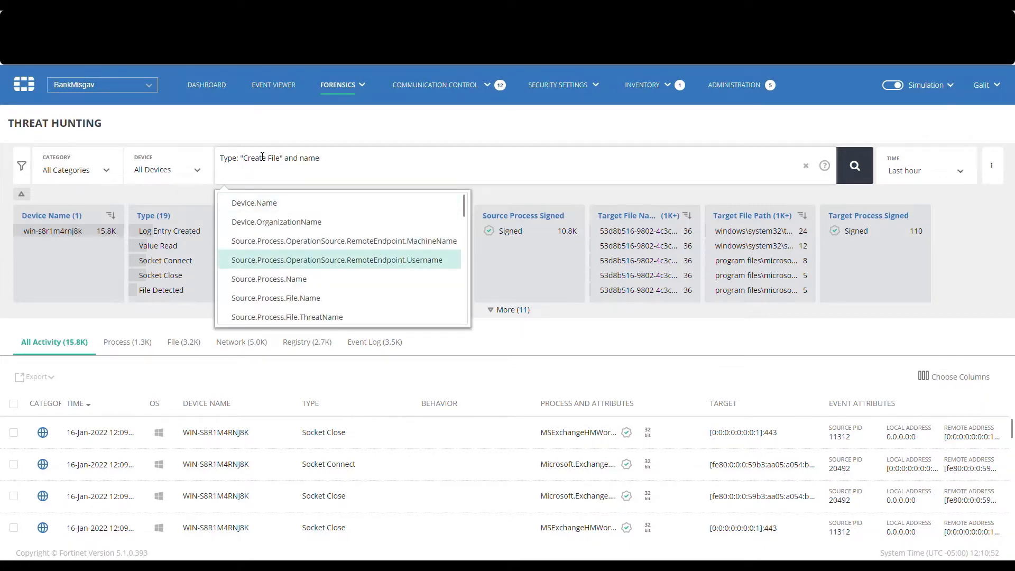
text(Source.Process.Name: w)
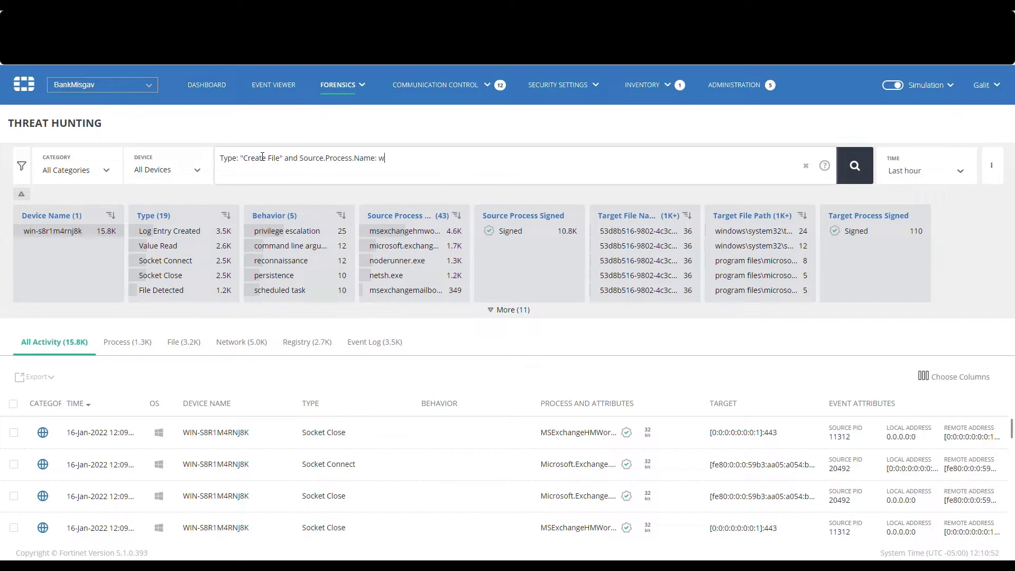
text(3*)
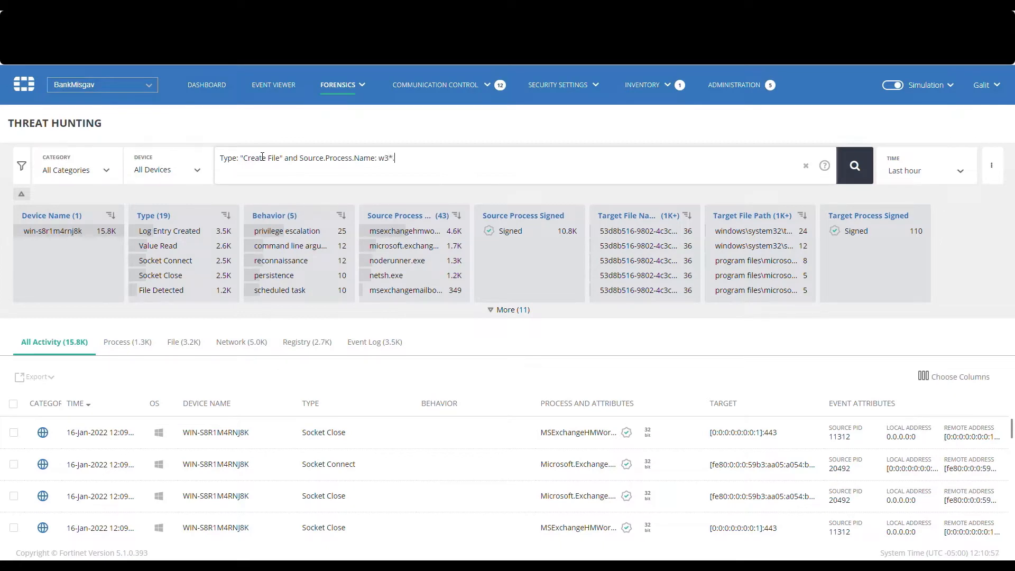
text(.exe and e)
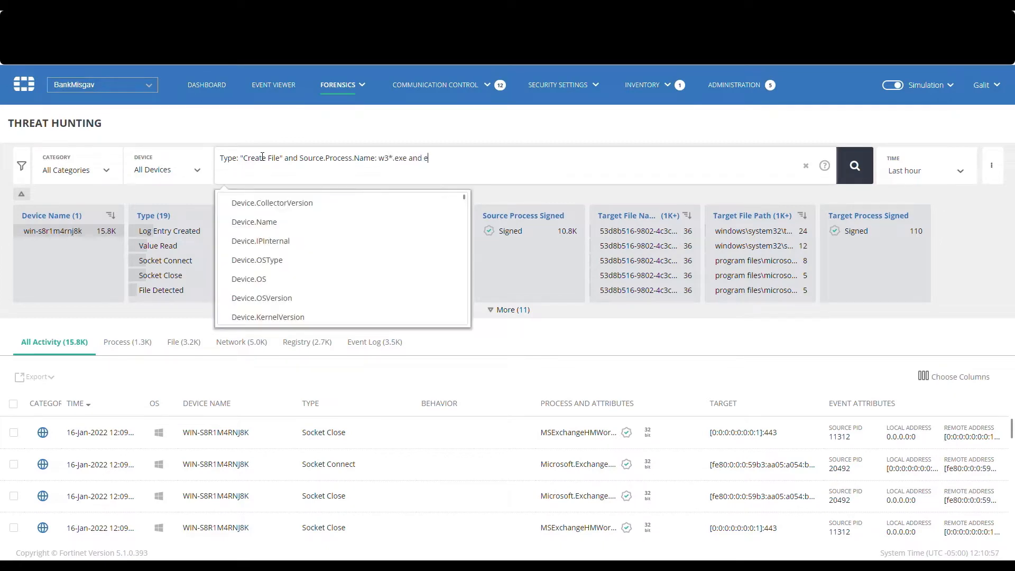
text(xt)
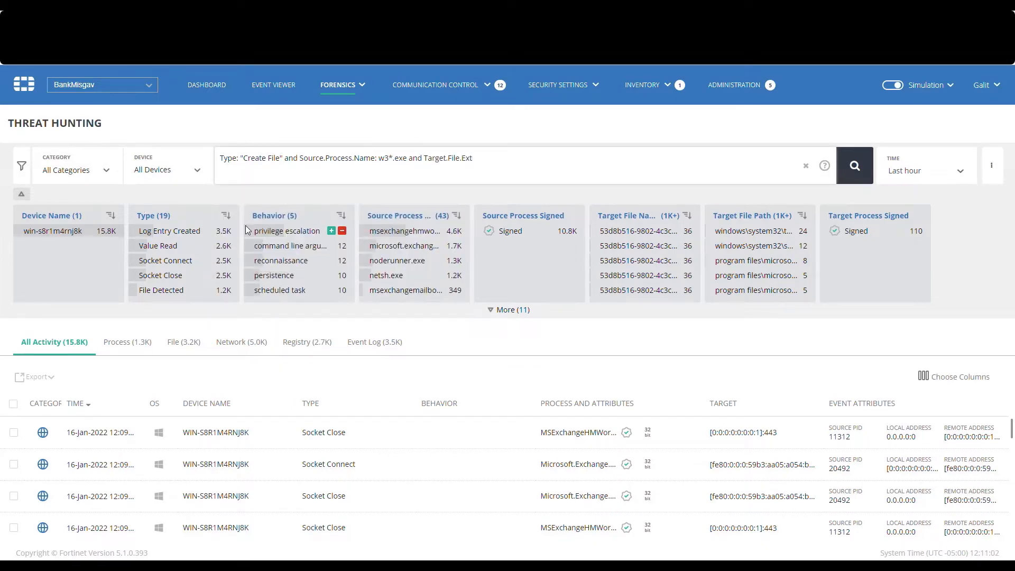
text(aspx)
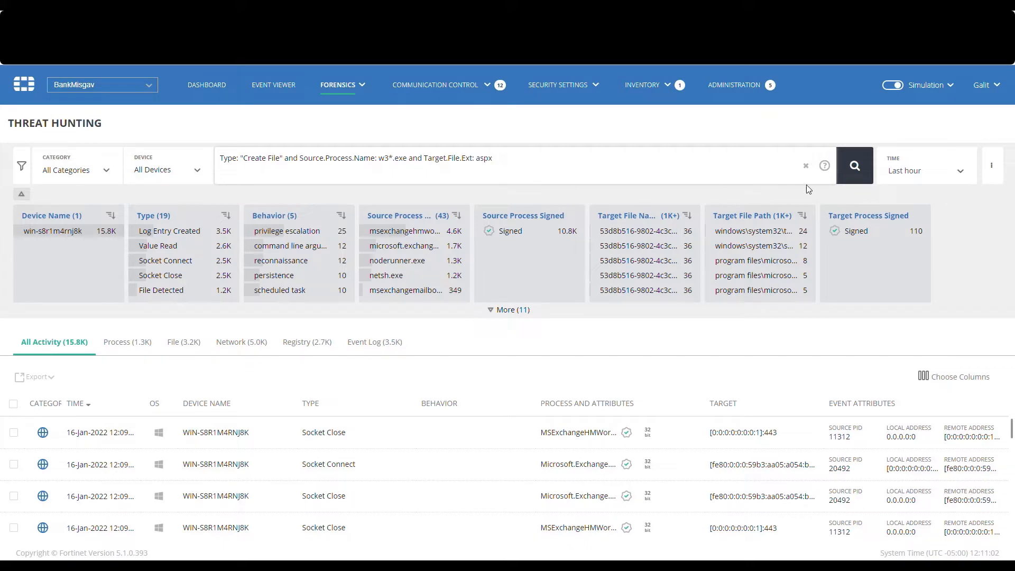
- Run the aspx file-creation query over the last hour, returning zero matching events
click(853, 165)
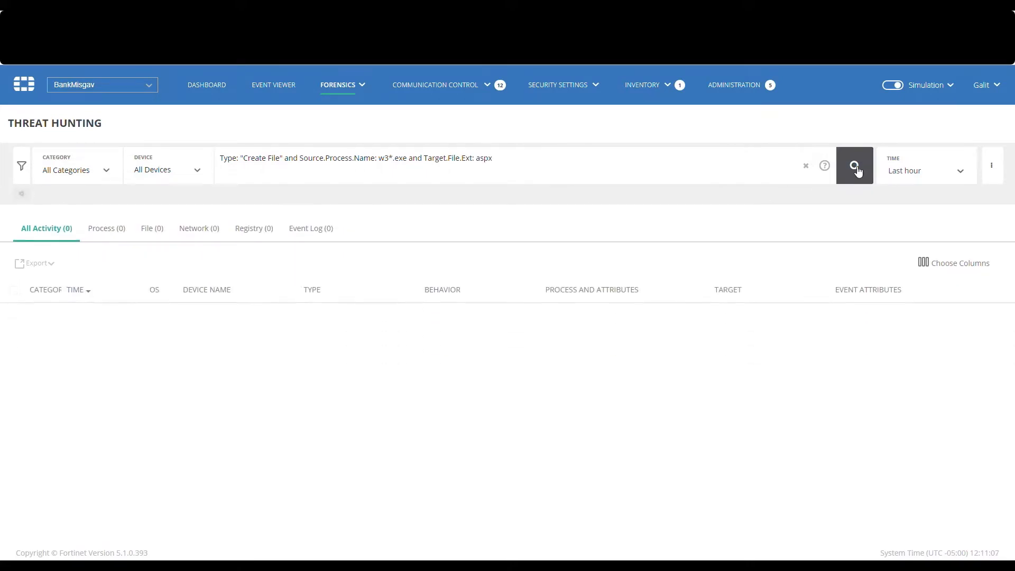
click(853, 166)
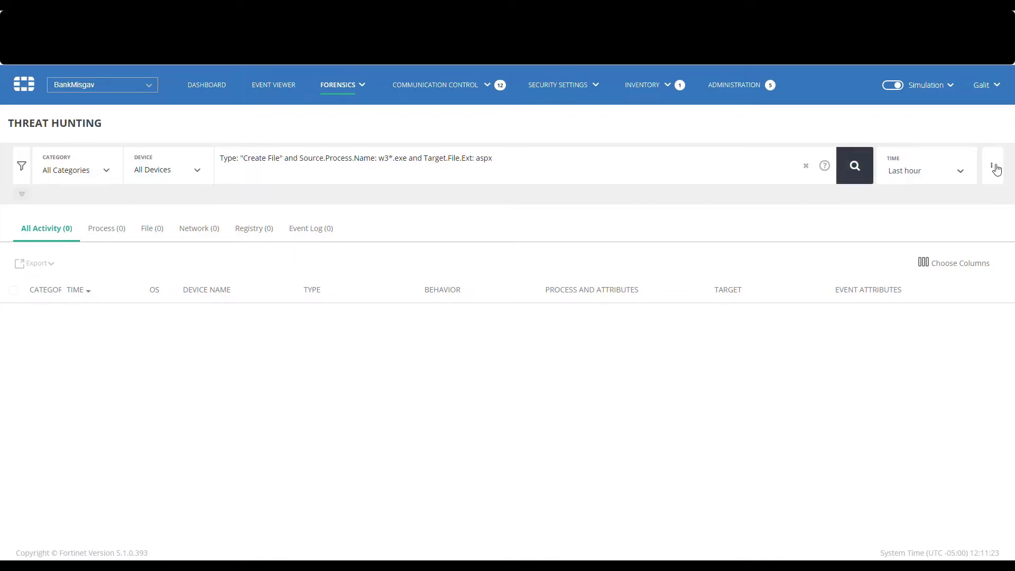
- Name the saved query 'IIS Webshell Exploit' with description 'Search for IoCs of IIS possible webshell drop'
click(993, 165)
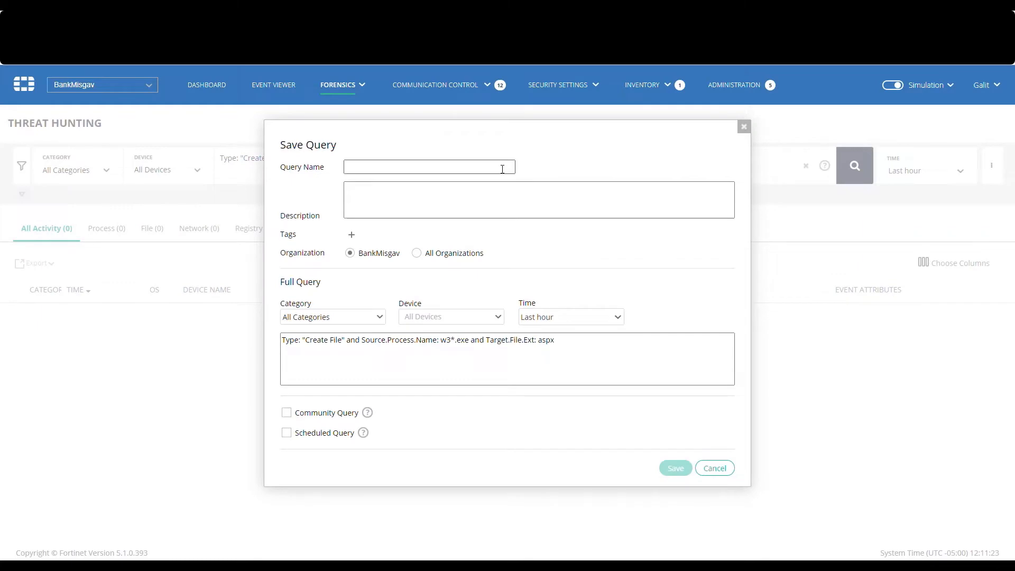
mouse_move(499, 169)
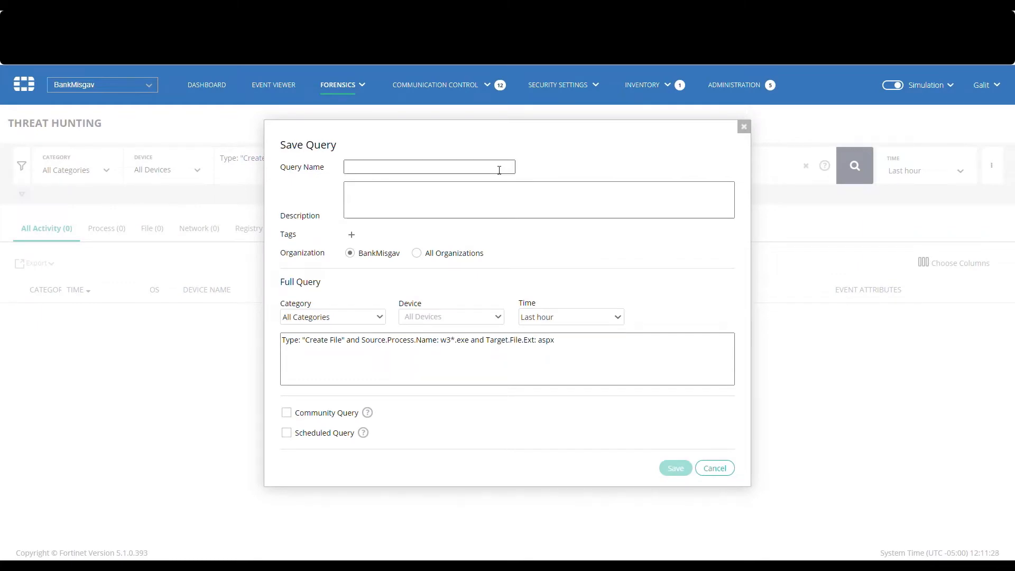
text(IIS Webshe)
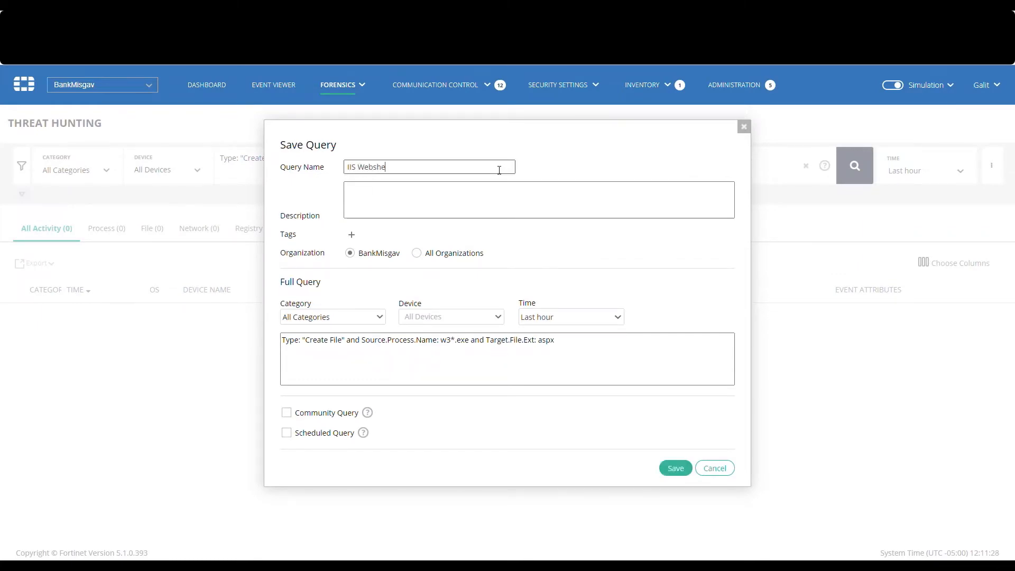
text(ll Exp)
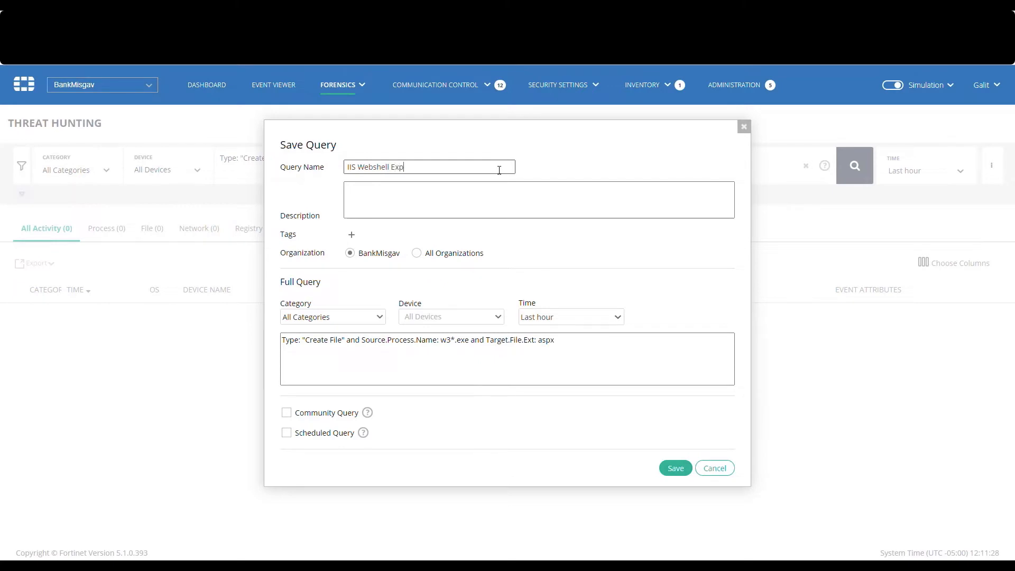
text(loit)
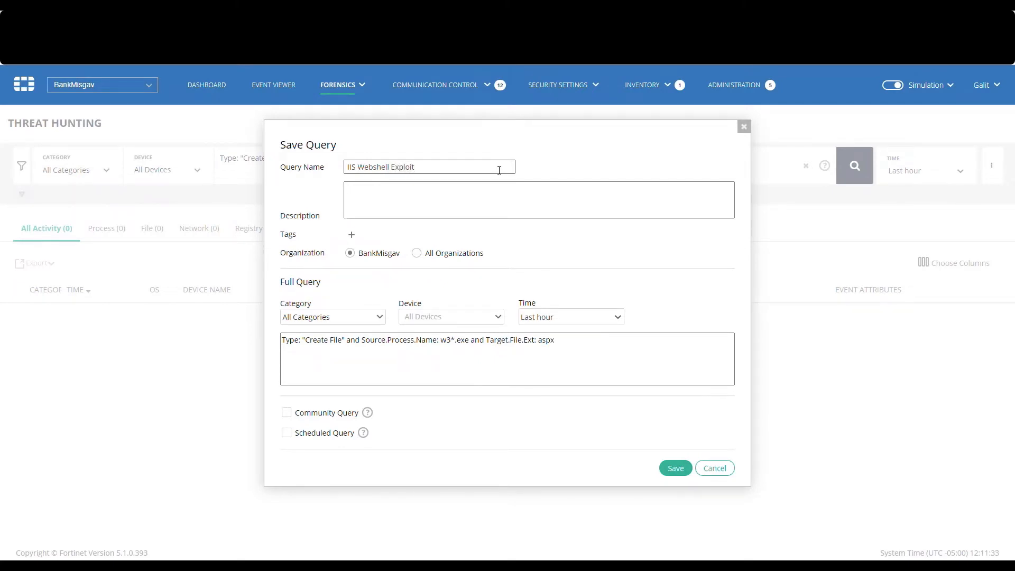
text(Search for IoCs of IIS possible webshell drop)
text(rem)
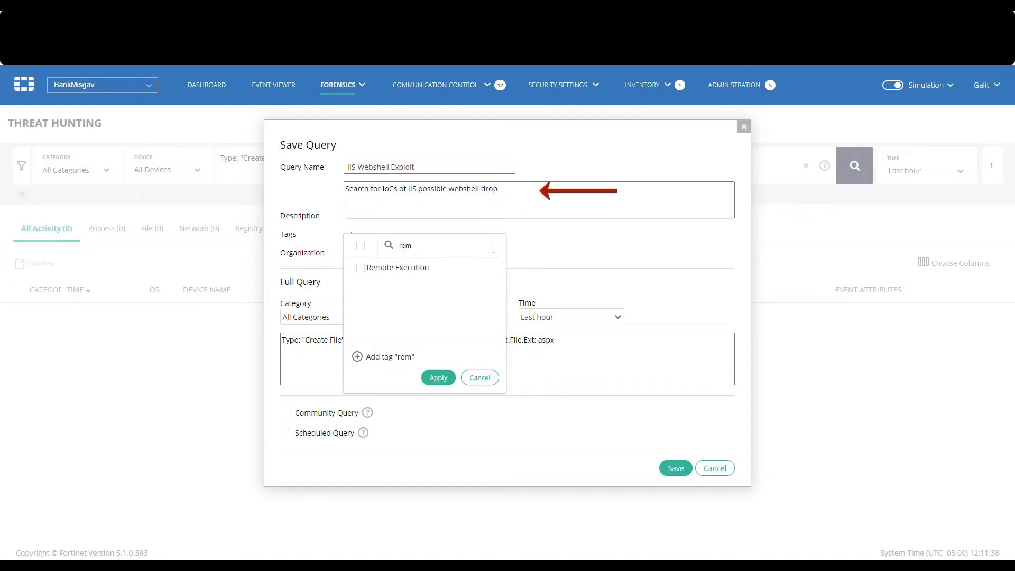
- Tag the query with Remote Execution alongside Exploits and enable Scheduled Query
click(361, 267)
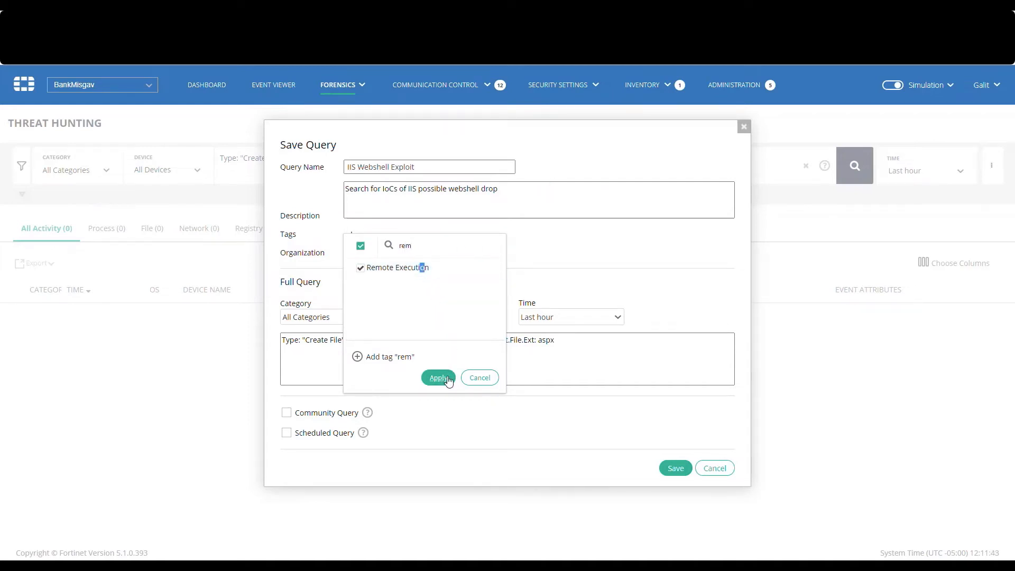
click(438, 377)
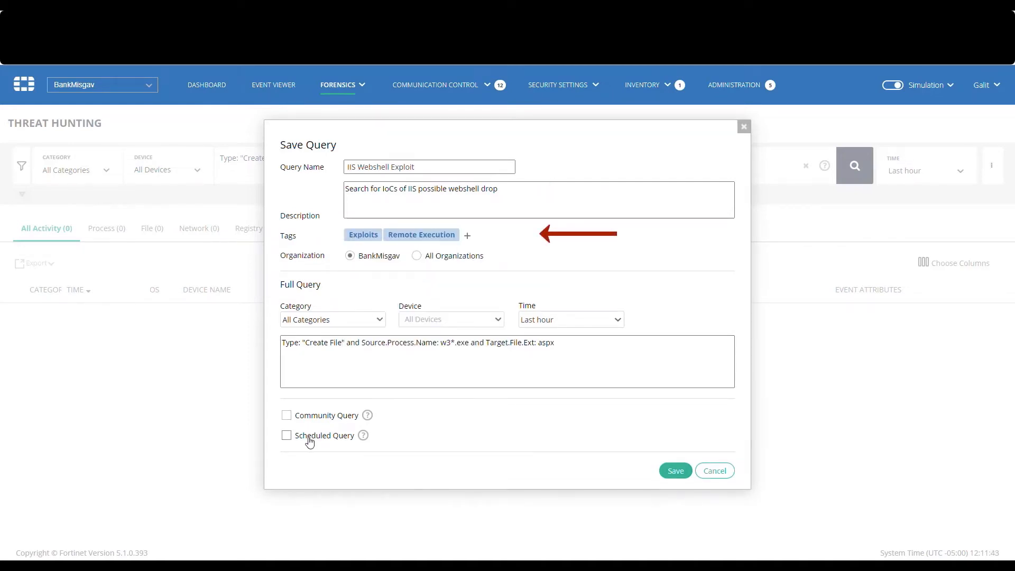
click(286, 435)
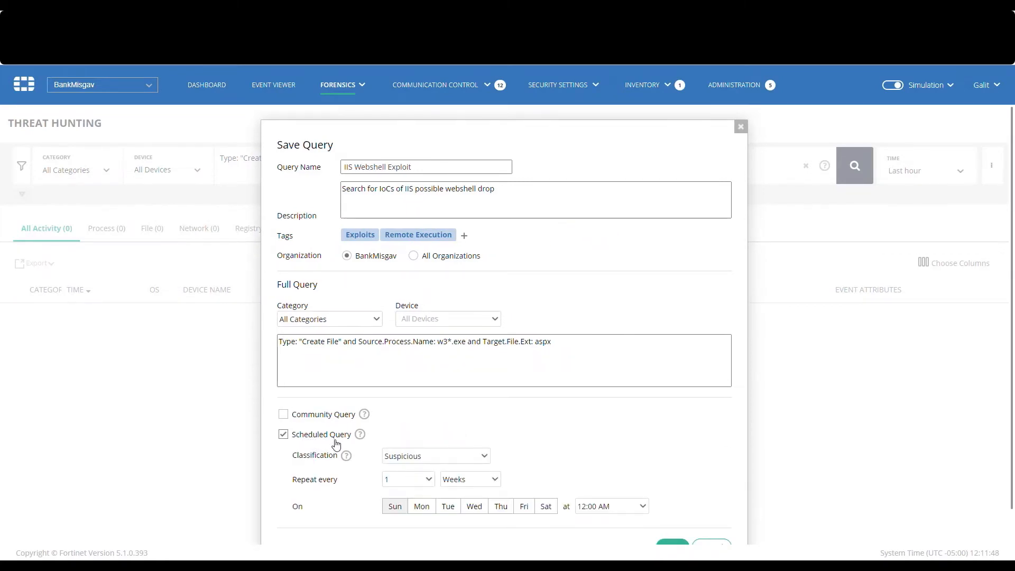
mouse_move(342, 444)
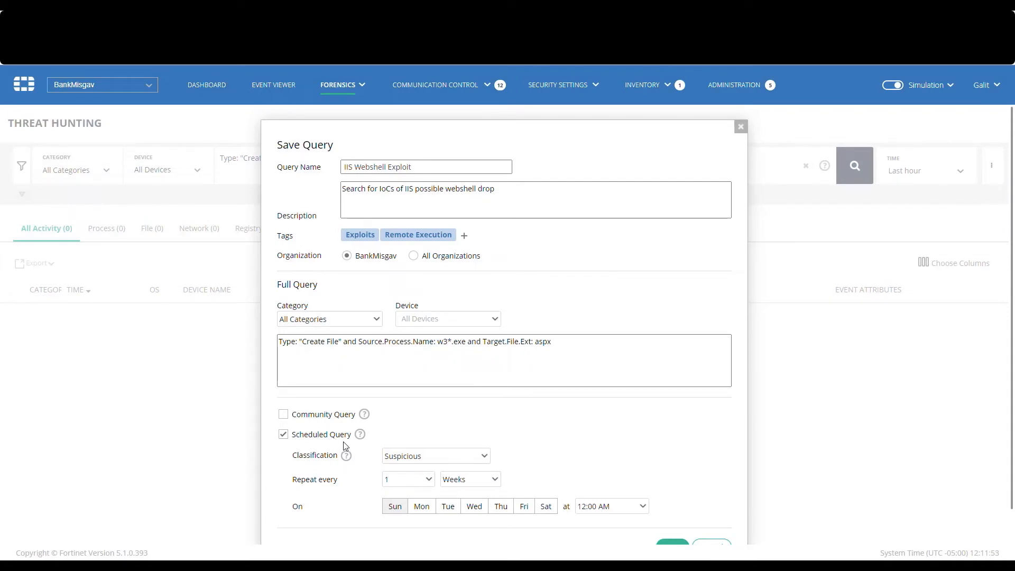
- Classify matches as Malicious, repeat every 15 minutes, and save the scheduled query
click(435, 455)
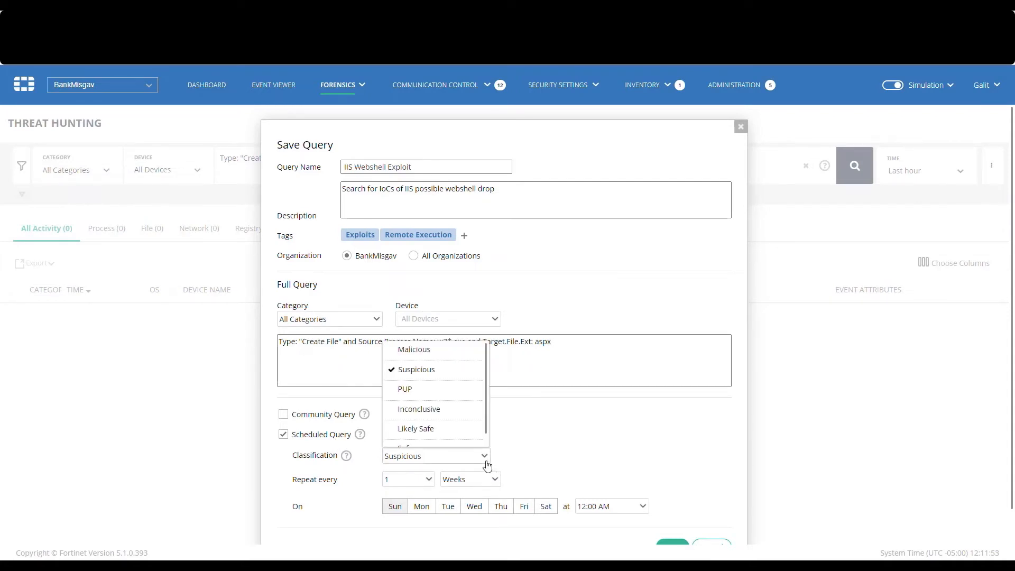
click(414, 349)
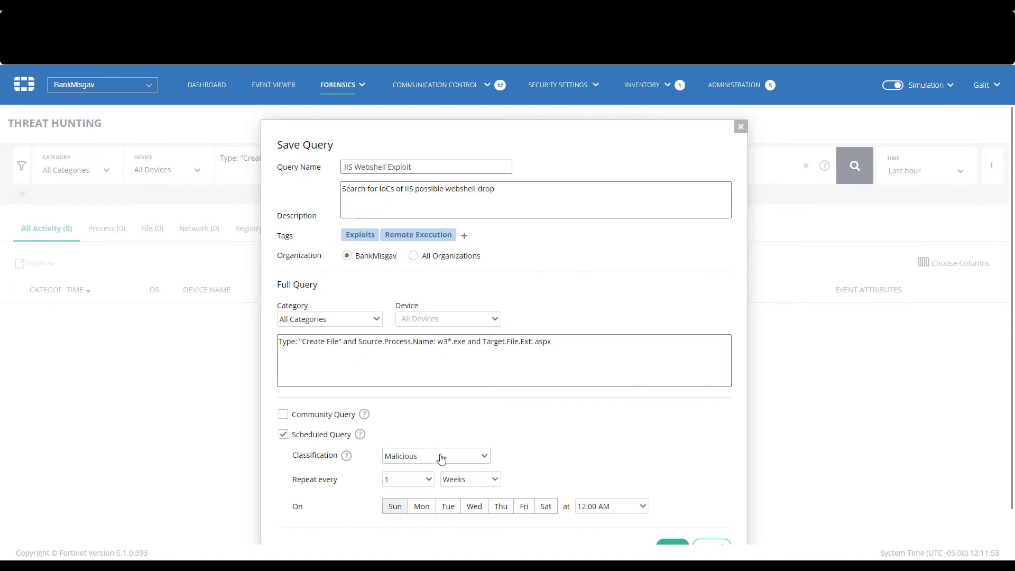
click(408, 478)
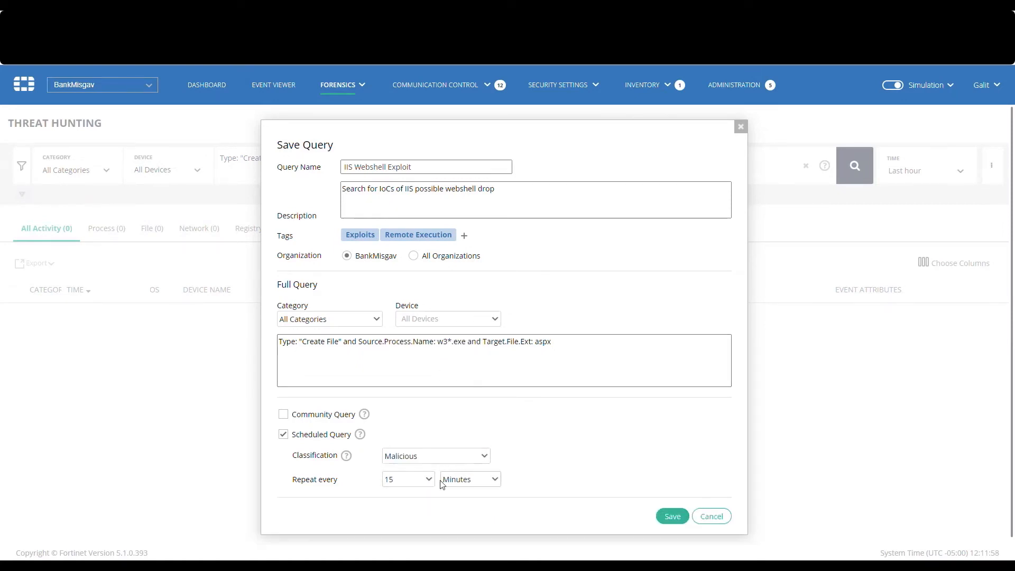
click(671, 516)
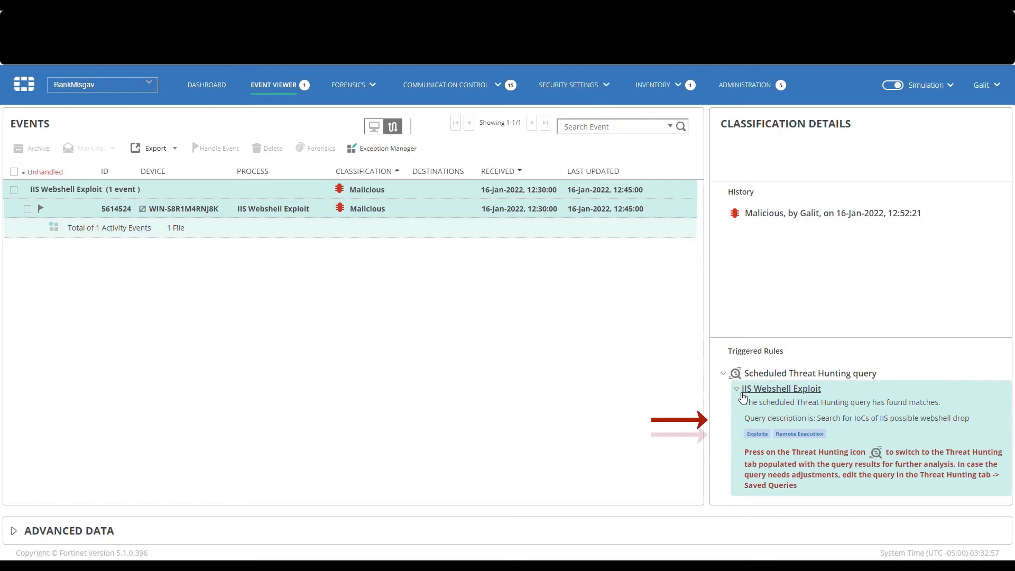
mouse_move(765, 445)
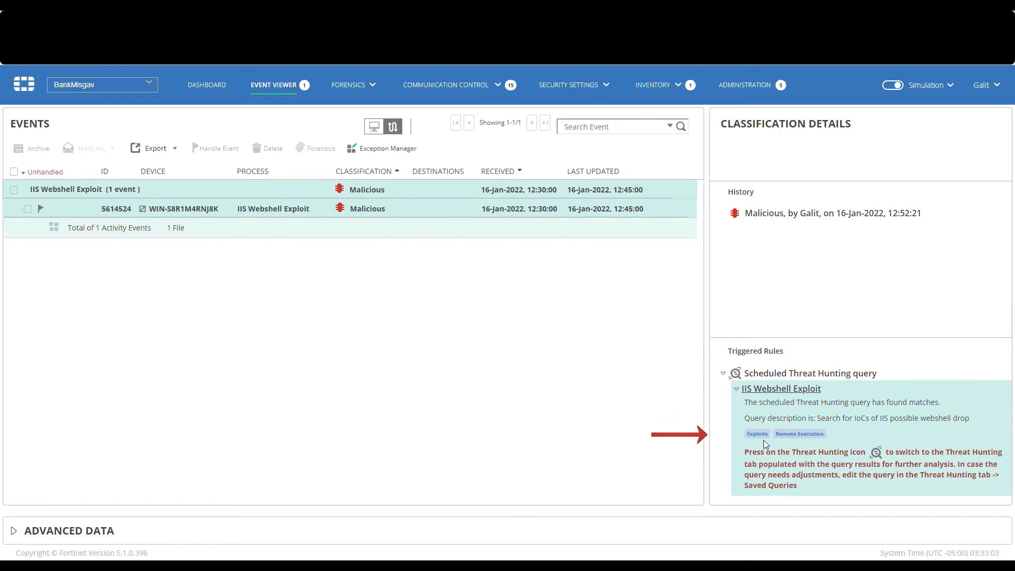
mouse_move(679, 209)
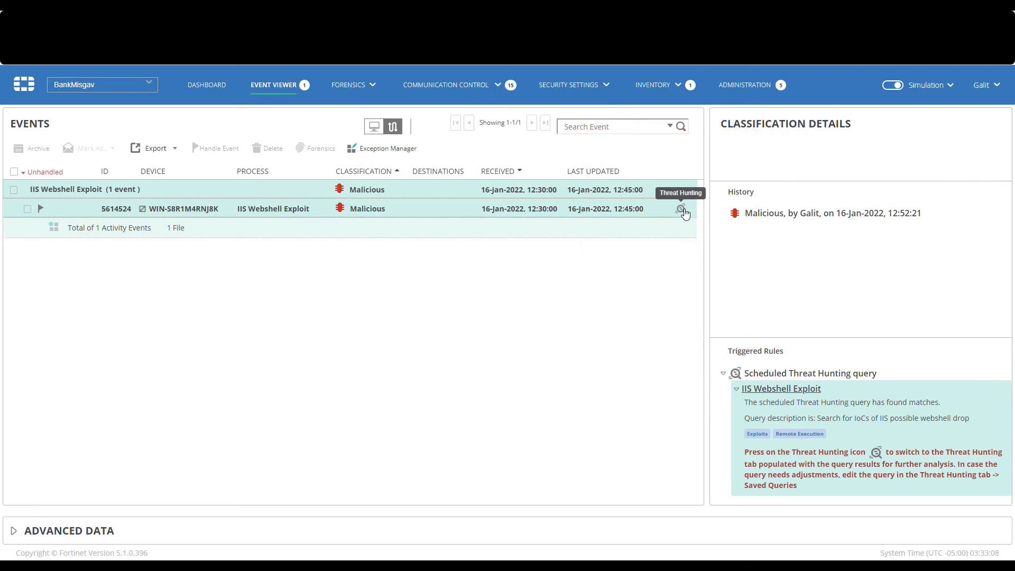
- Show the IIS Webshell Exploit event's matching w3wp.exe shell.aspx activity in Threat Hunting
click(680, 208)
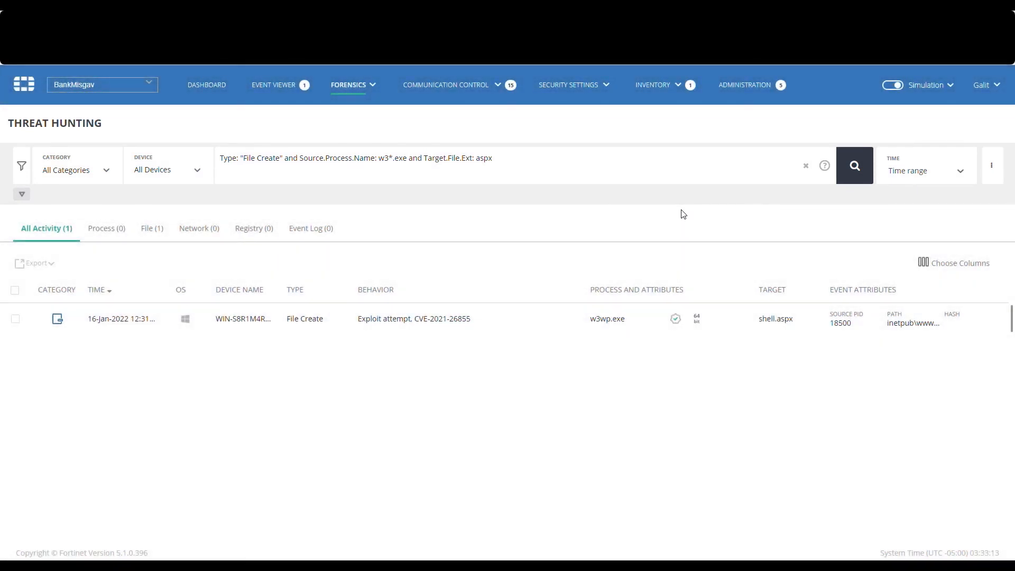
mouse_move(357, 332)
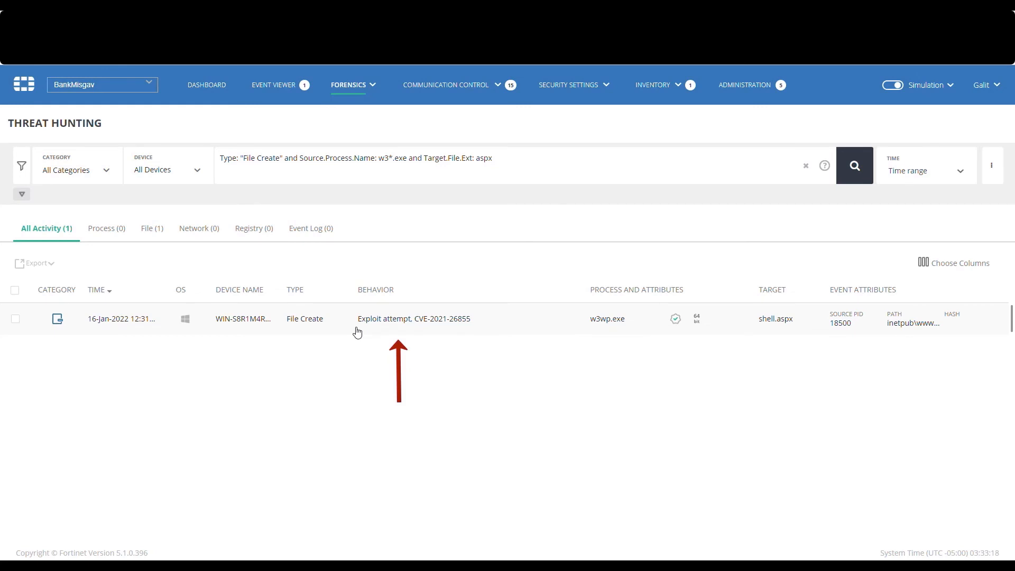
mouse_move(463, 397)
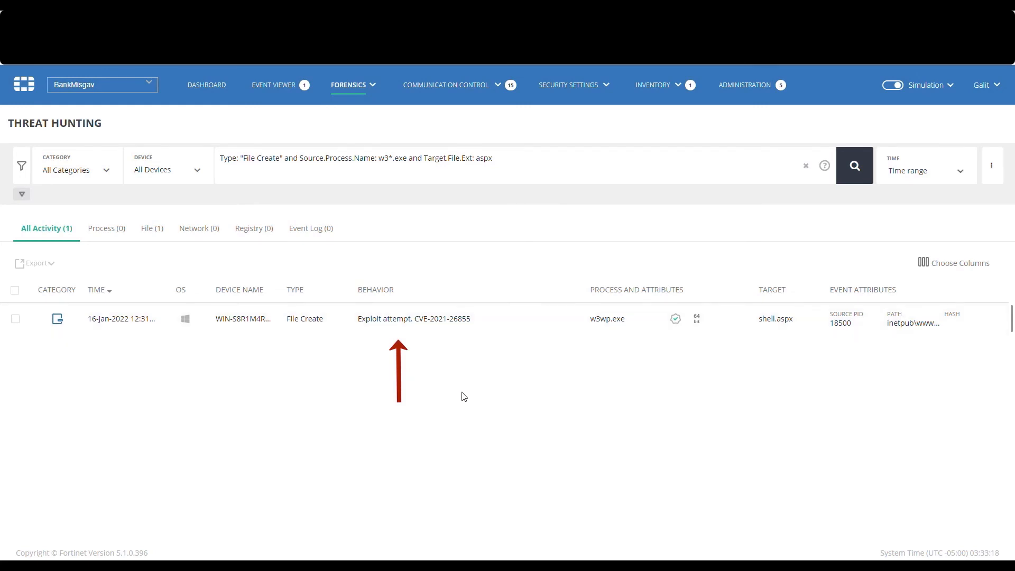
mouse_move(381, 318)
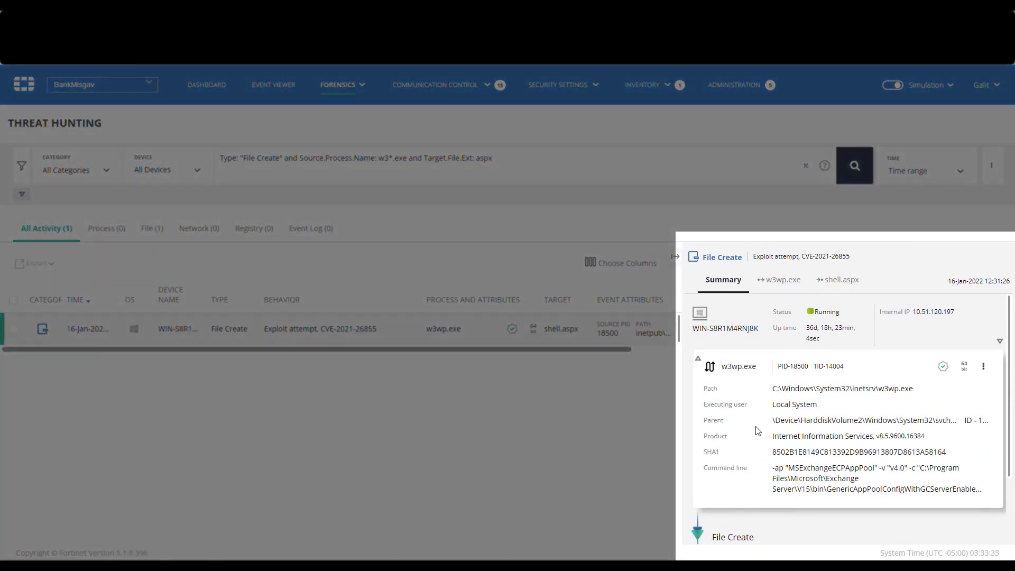
scroll(down, 3)
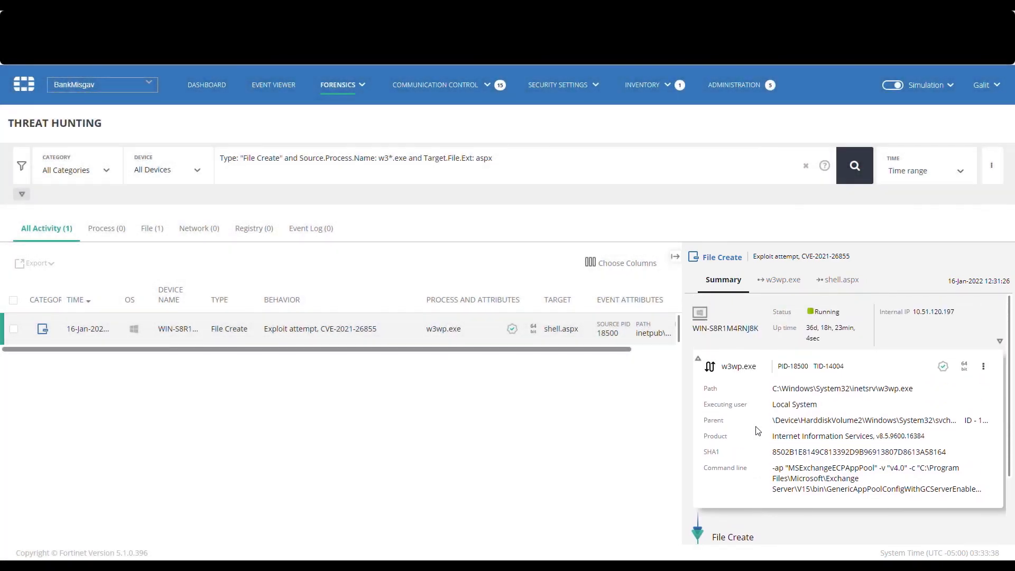
click(782, 279)
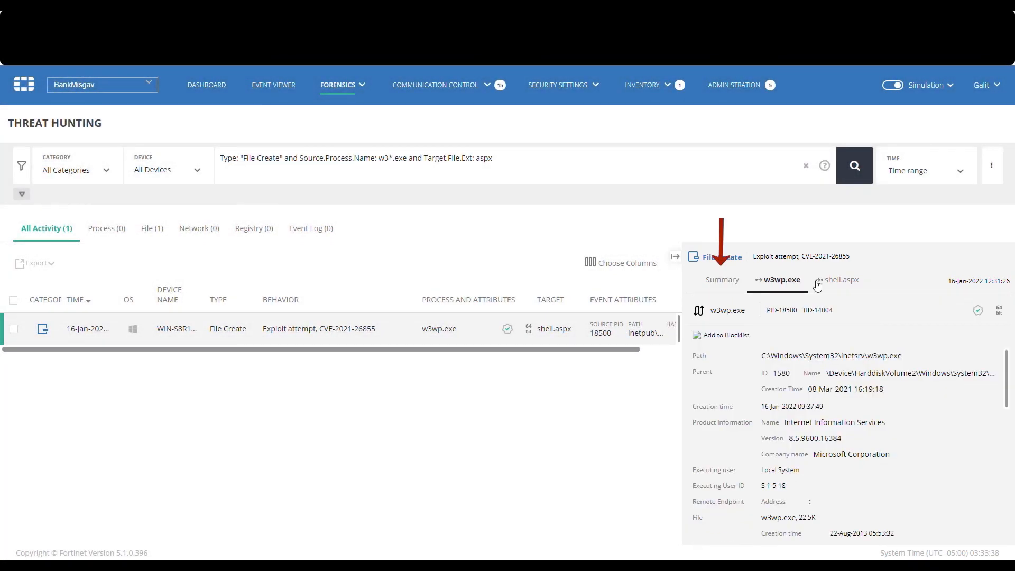
click(840, 279)
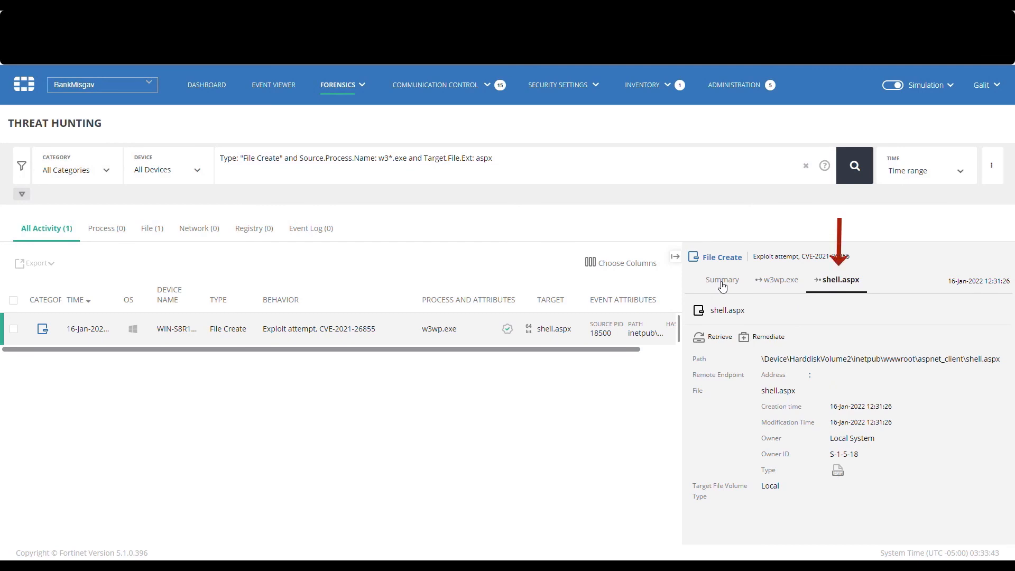
click(721, 279)
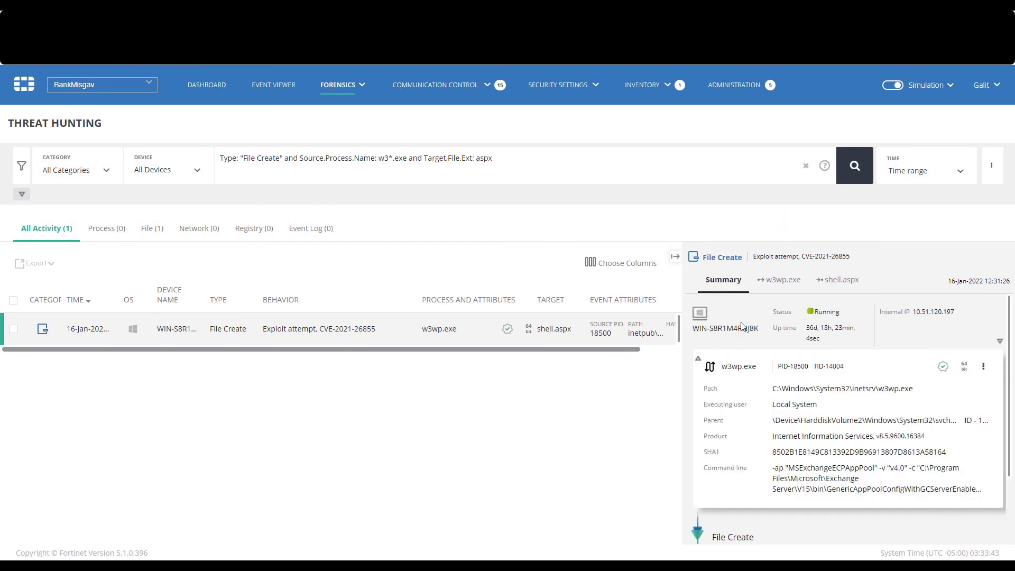
scroll(down, 3)
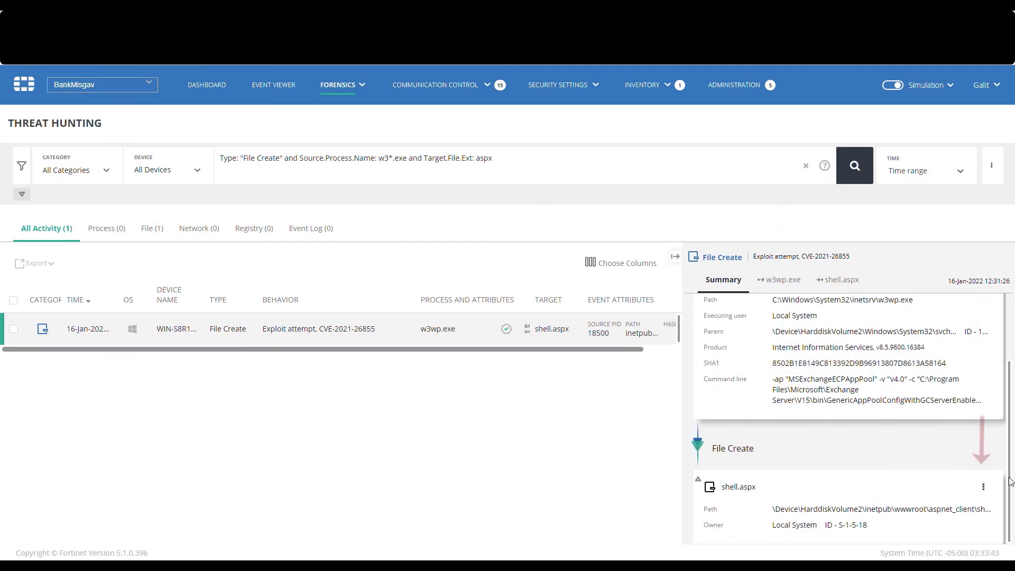